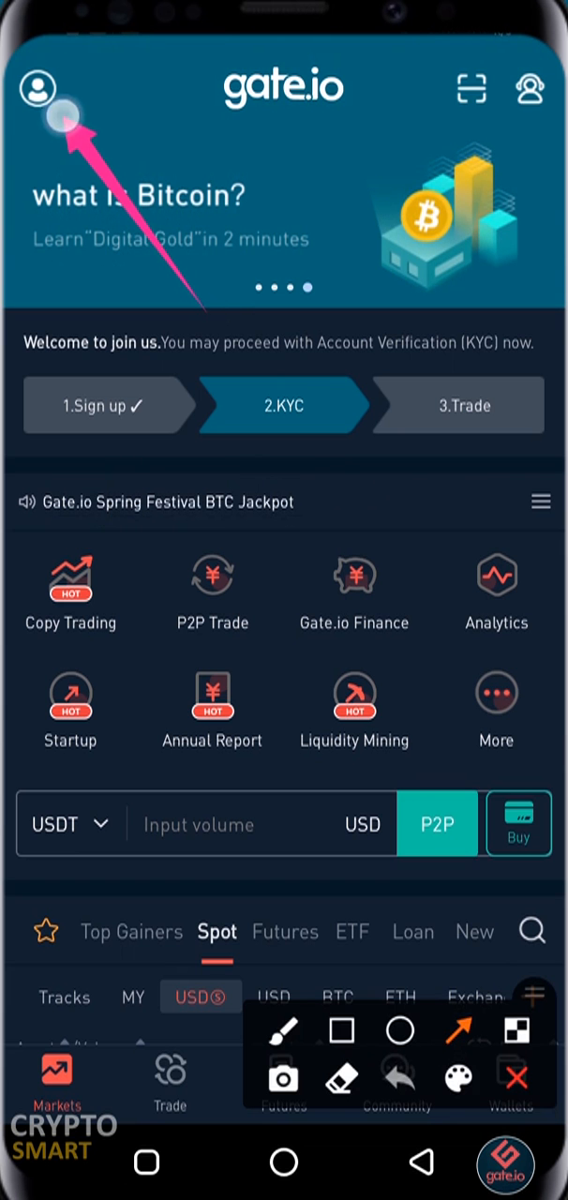
# - Open the side account menu from the profile icon on the home screen
pyautogui.click(33, 90)
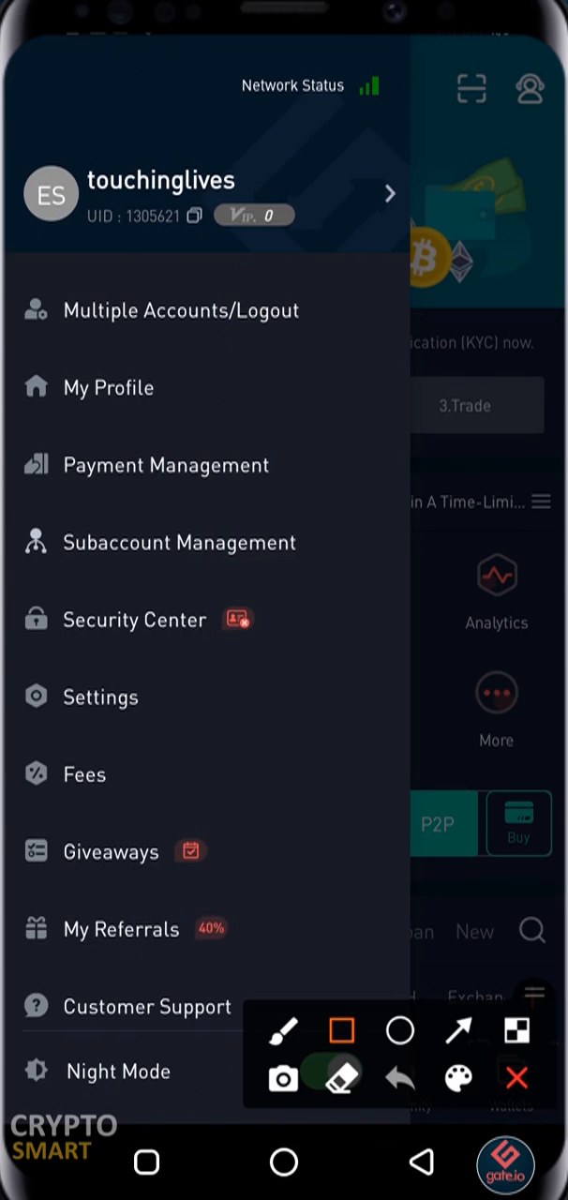
pyautogui.moveTo(19, 572); pyautogui.dragTo(316, 660)
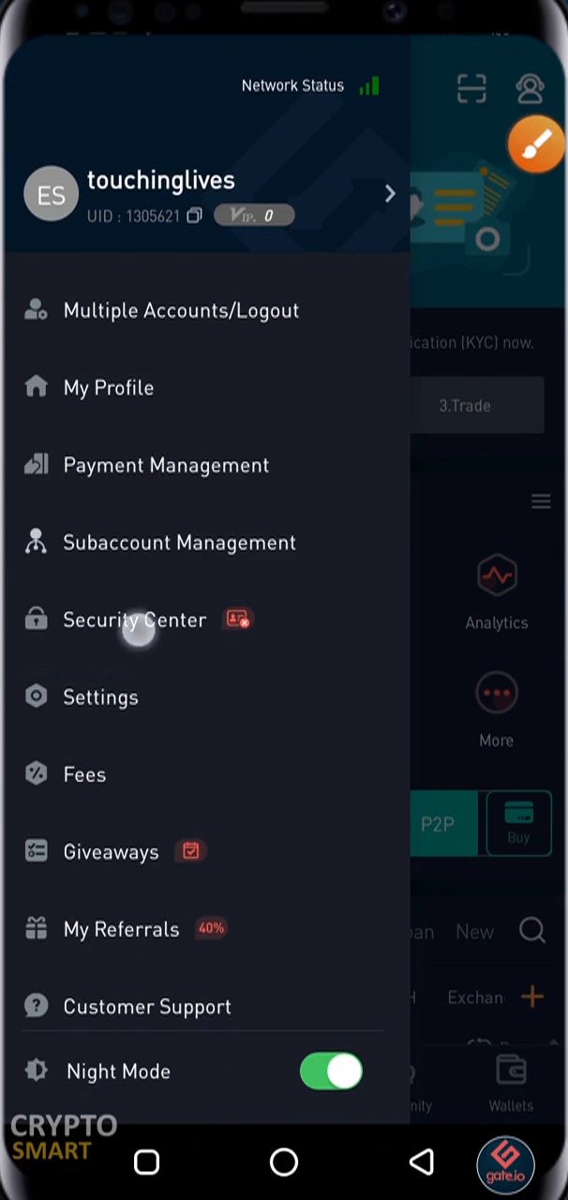
# - Open Security Center and confirm two-factor login verification is switched on
pyautogui.click(135, 619)
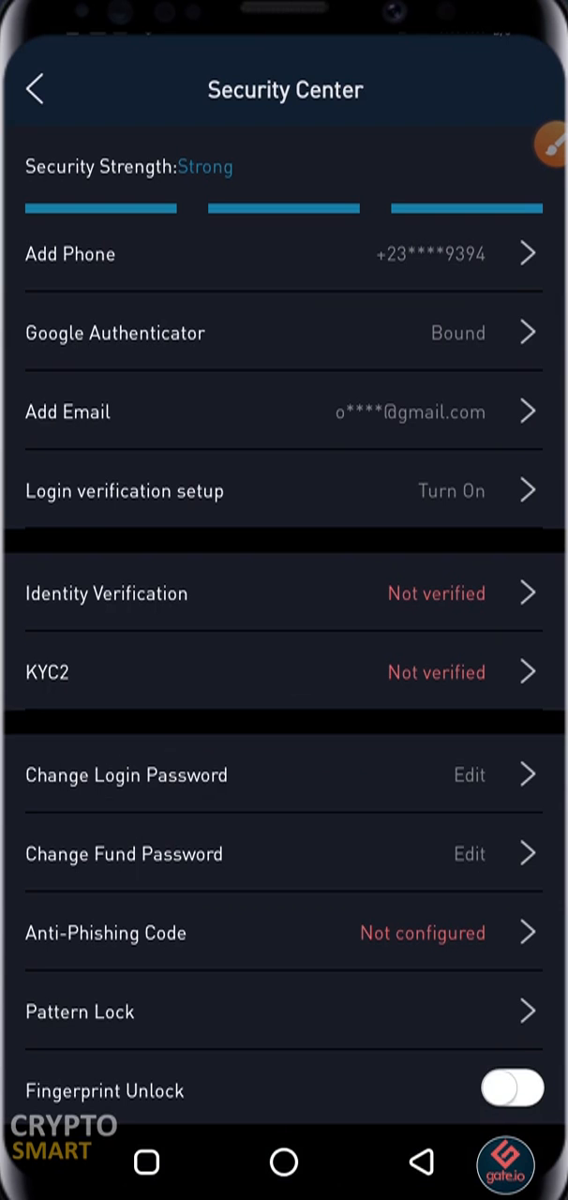
pyautogui.click(124, 492)
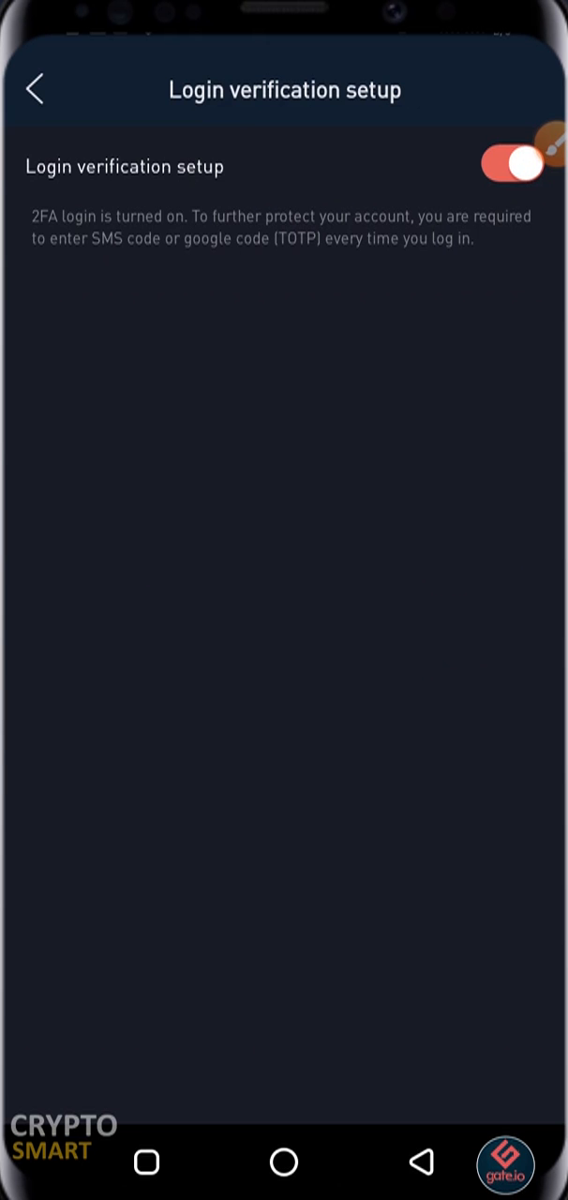
pyautogui.click(34, 90)
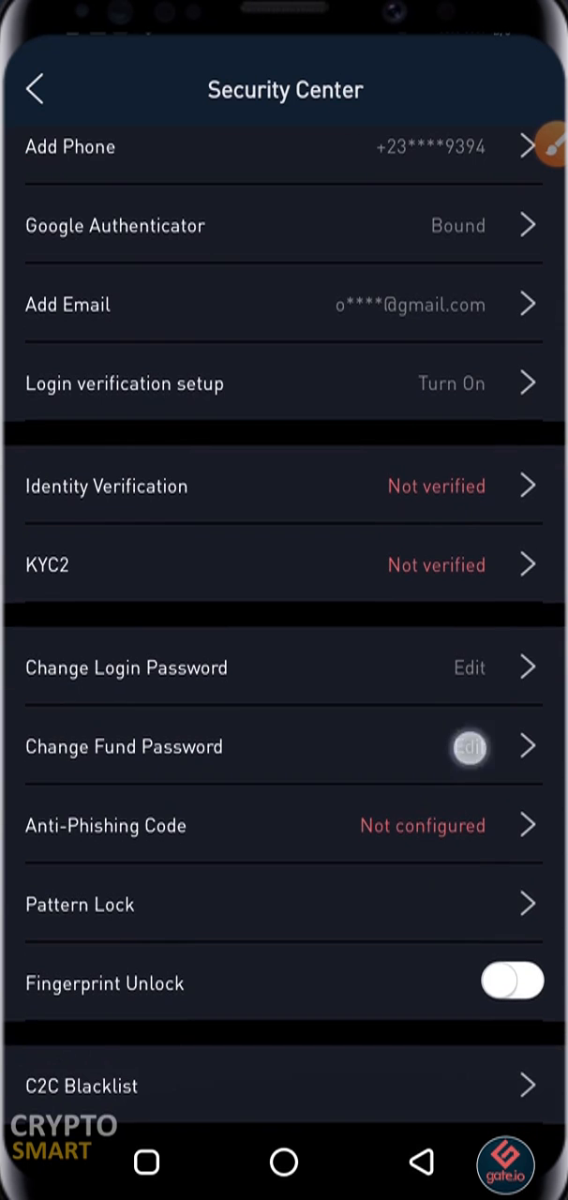
pyautogui.scroll(-3)
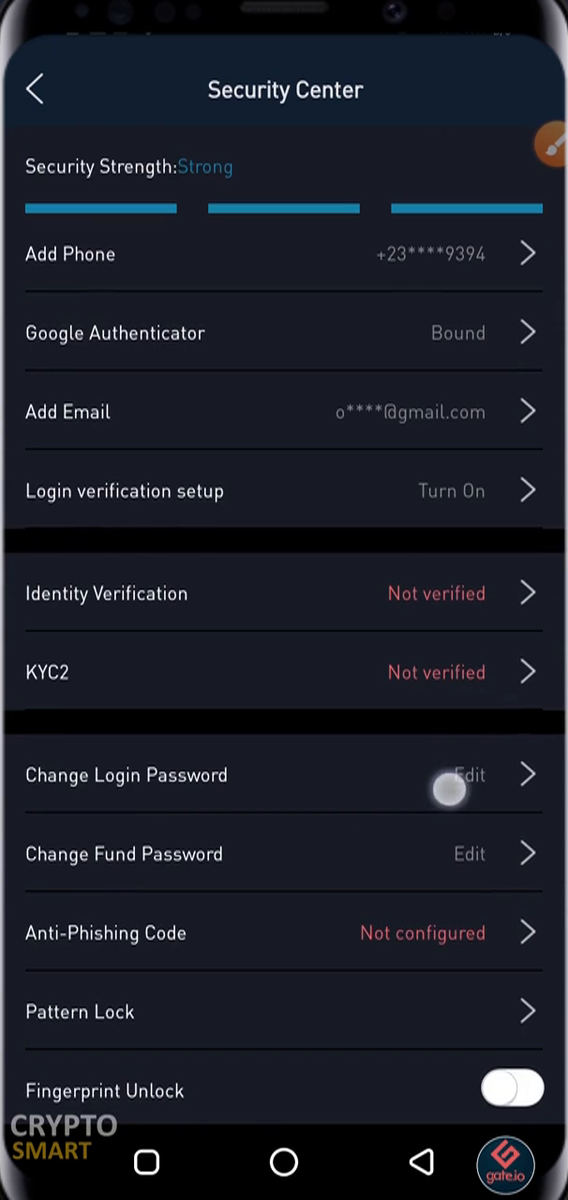